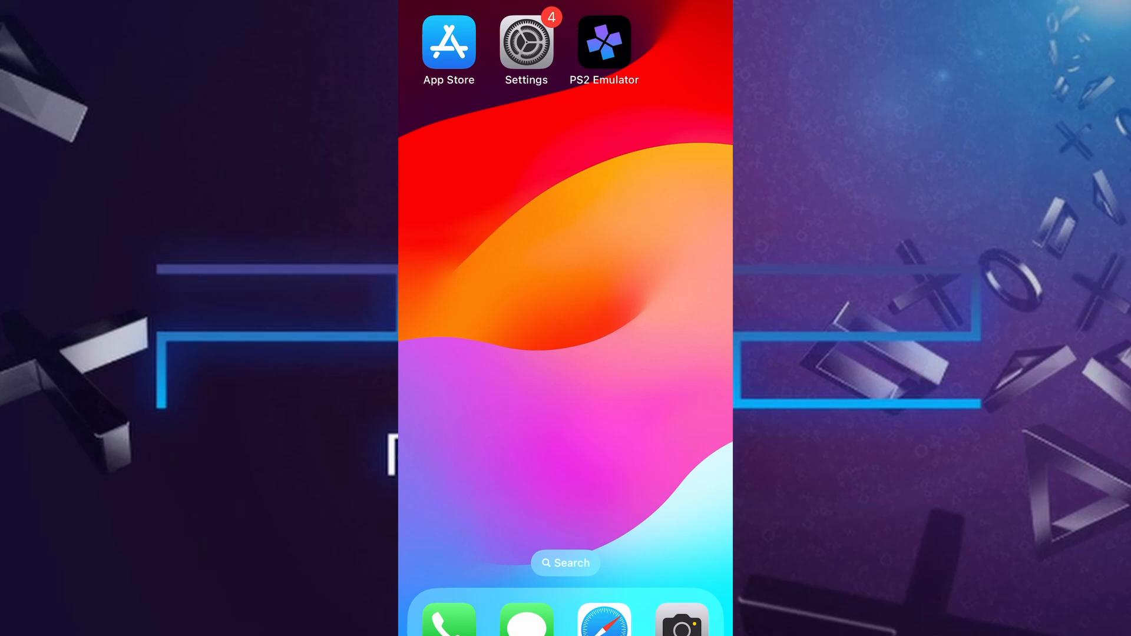
- Open Settings and reach the Background App Refresh connection options, currently Wi-Fi & Mobile Data
{"action": "left_click", "coordinate": [526, 41]}
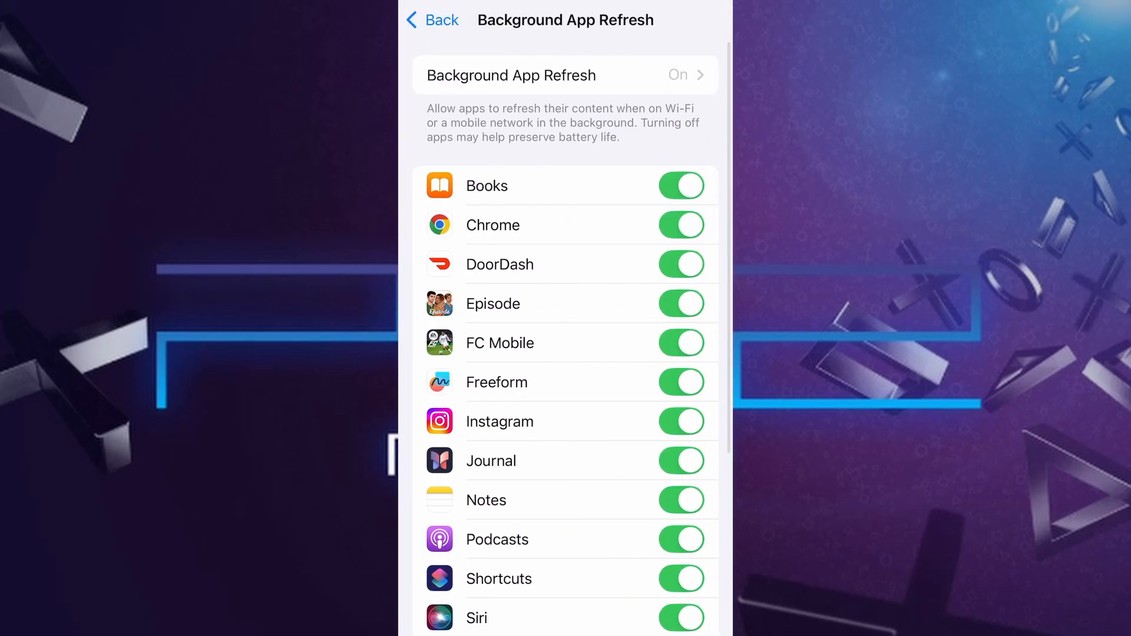
{"action": "left_click", "coordinate": [566, 75]}
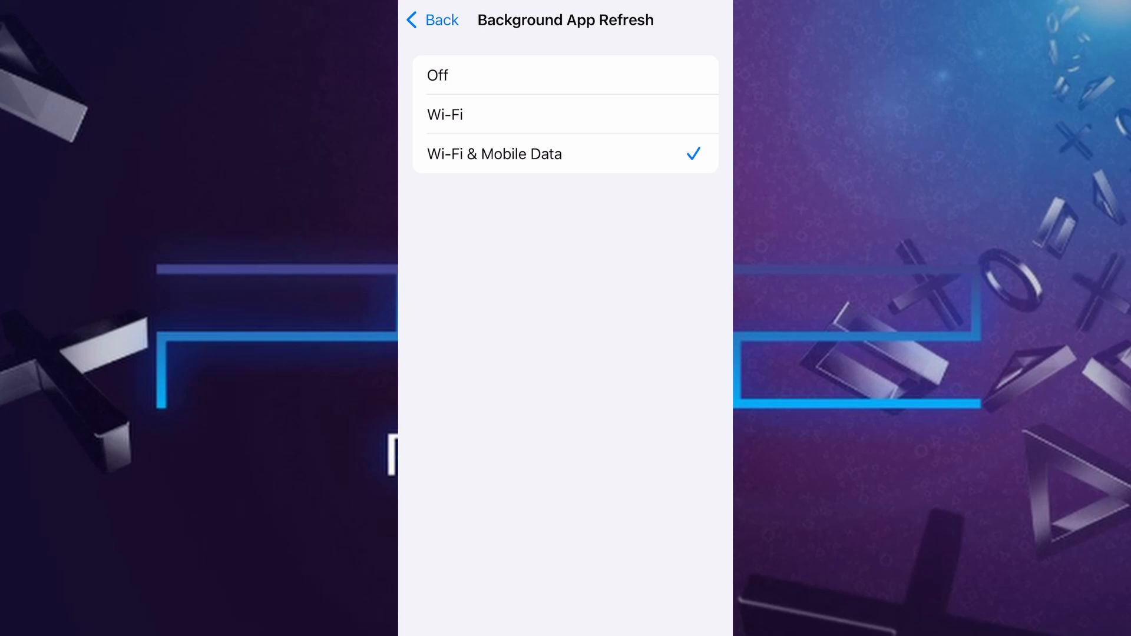
- Select Wi-Fi & Mobile Data as the Background App Refresh connection option
{"action": "left_click", "coordinate": [433, 20]}
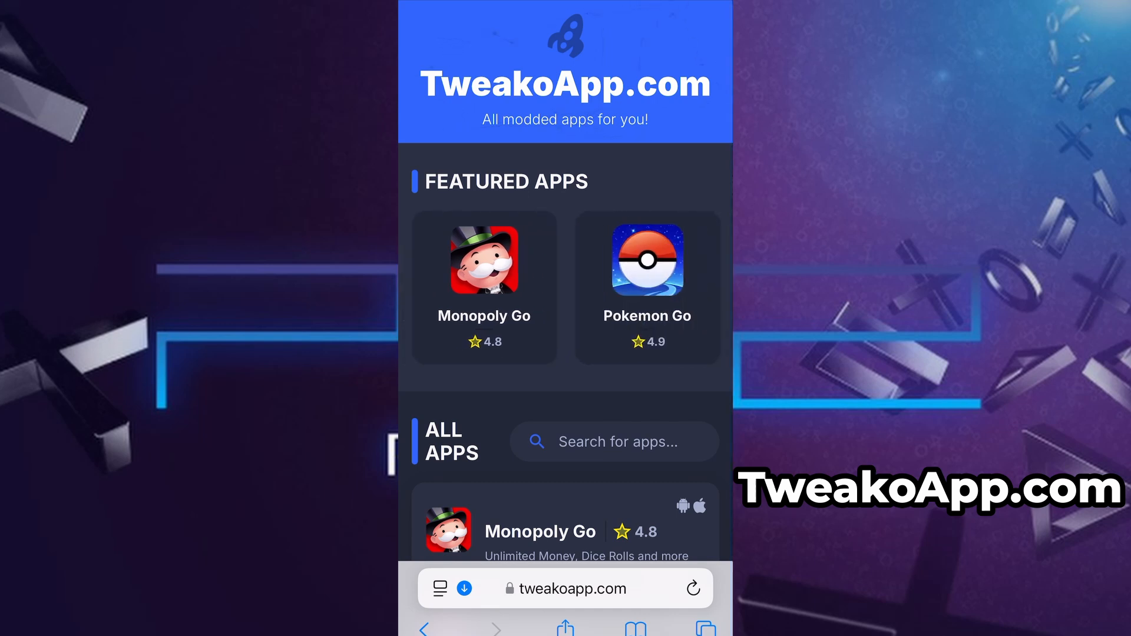
- Search 'Ps', open PS2 Emulator, and start its download to reach the processing screen
{"action": "type", "text": "Ps2"}
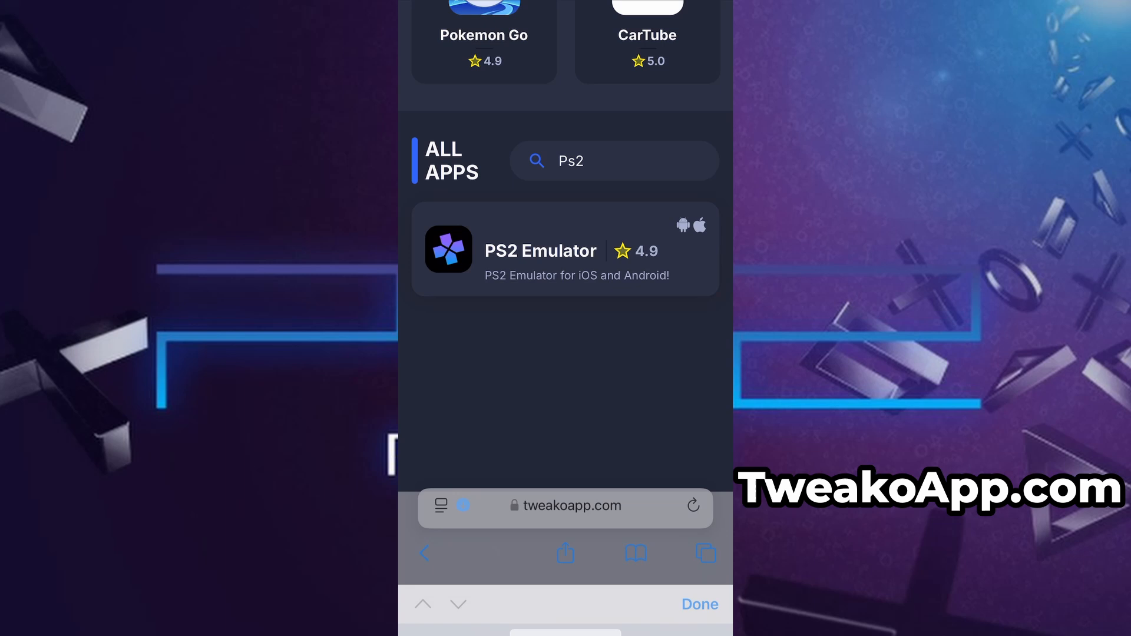
{"action": "left_click", "coordinate": [698, 605]}
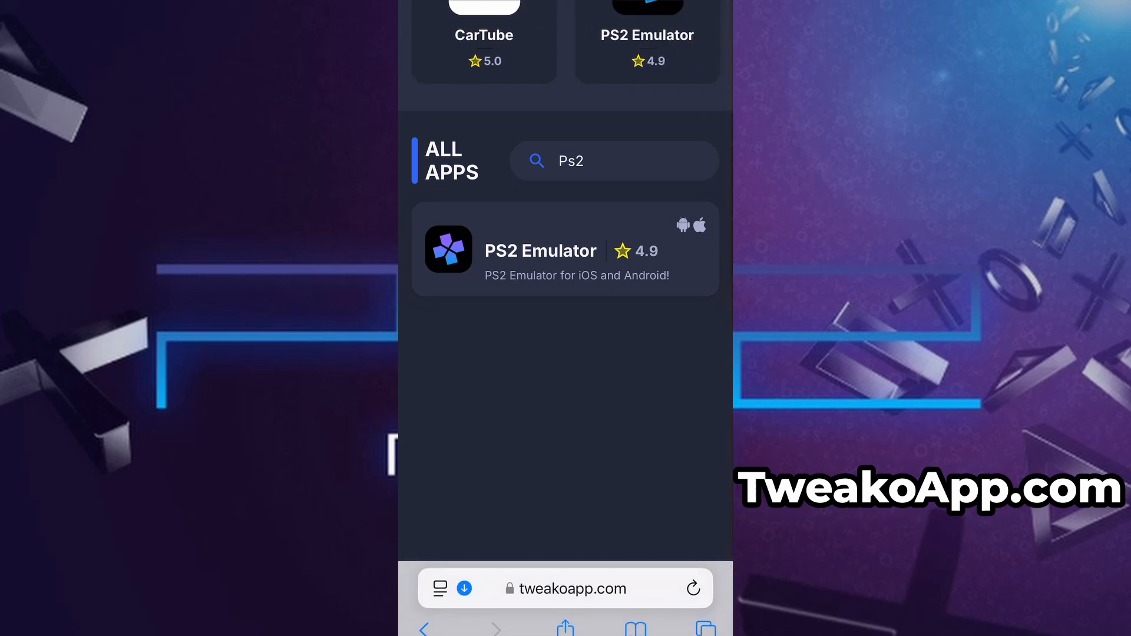
{"action": "left_click", "coordinate": [540, 250]}
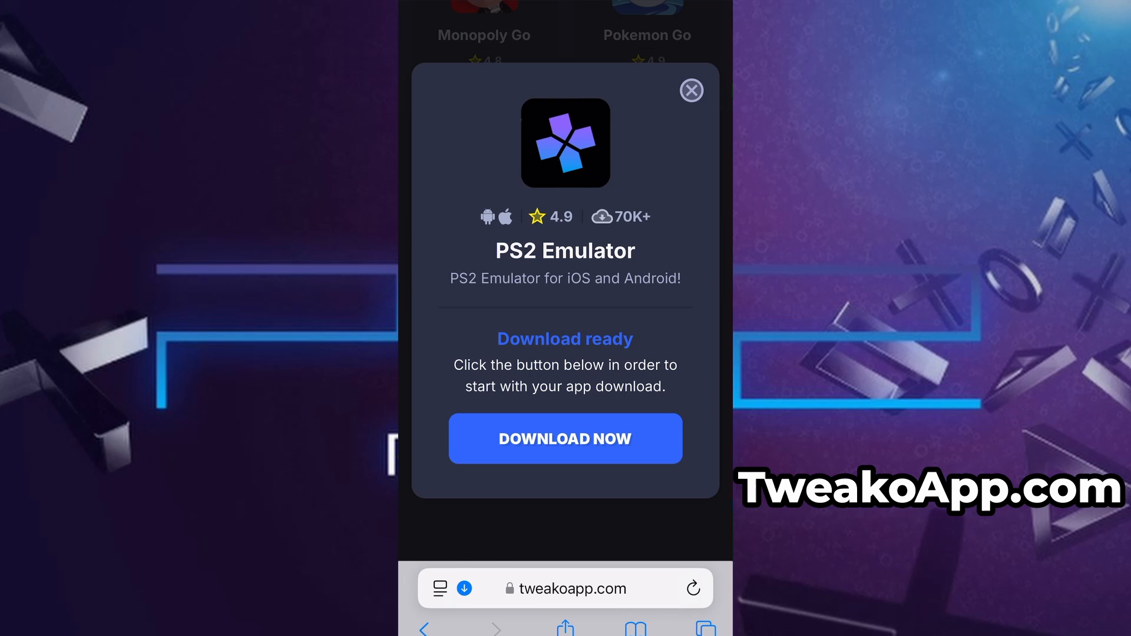
{"action": "left_click", "coordinate": [565, 438]}
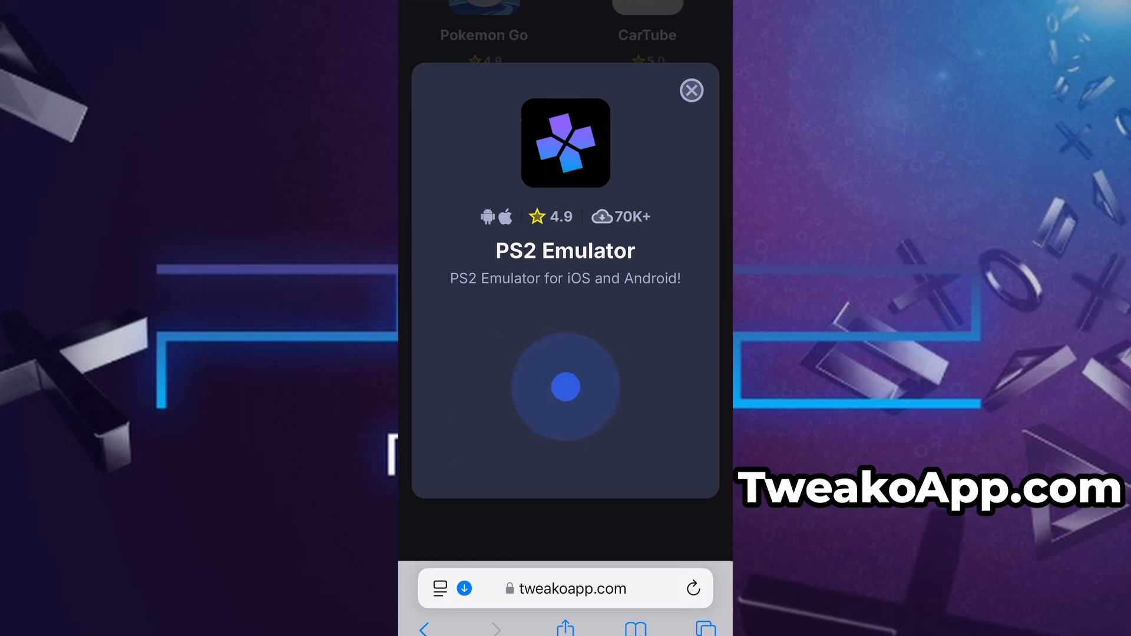
{"action": "left_click", "coordinate": [565, 388]}
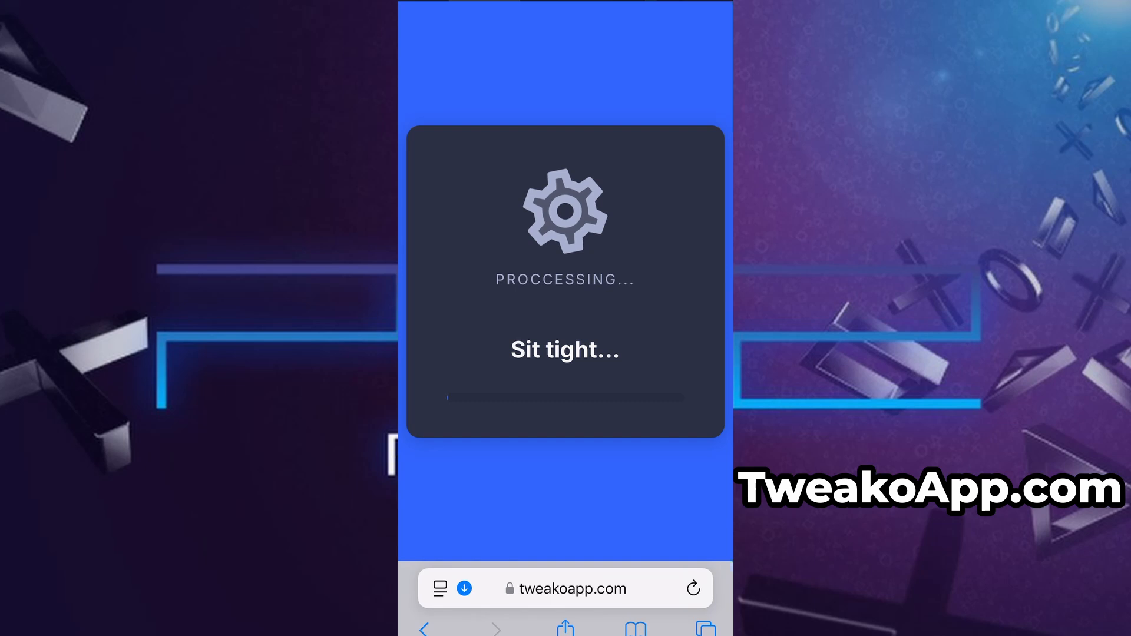